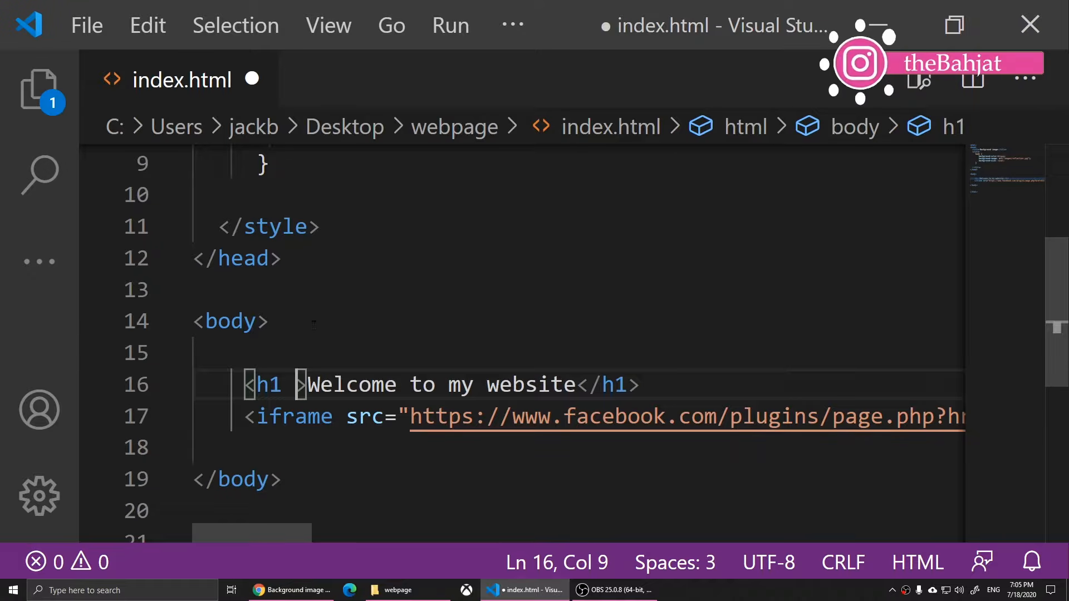
- Add align="center" to the 'Welcome to my website' h1 and save index.html
text(align=)
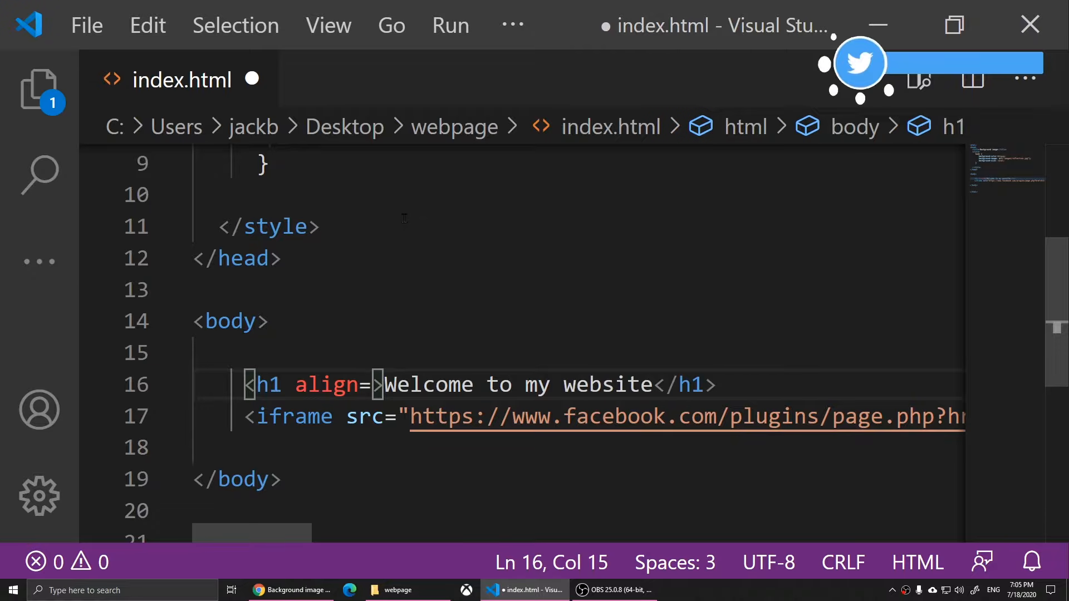
text(center")
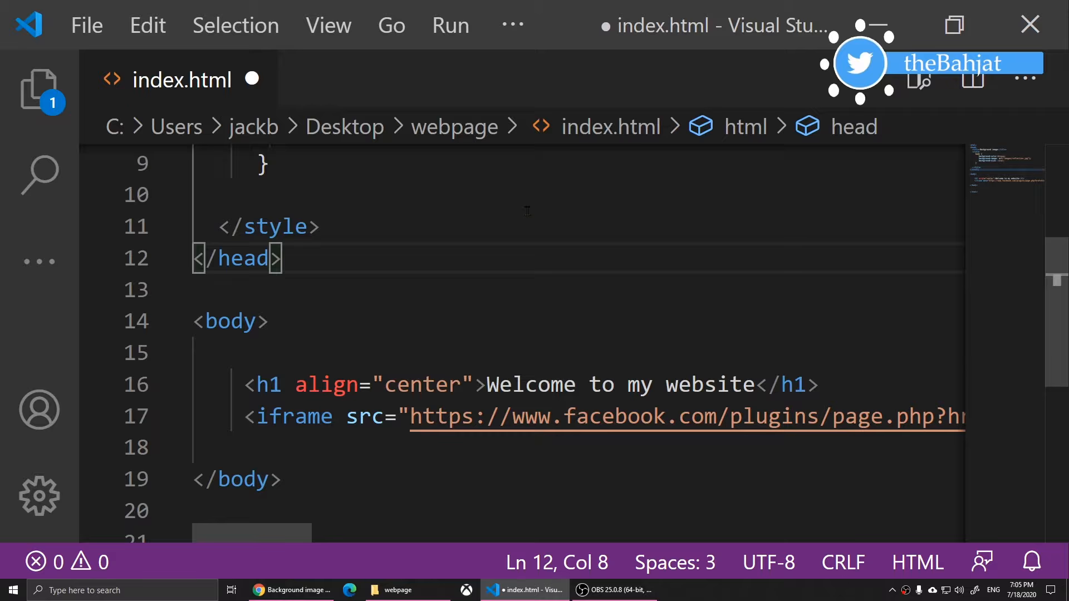
key(ctrl+s)
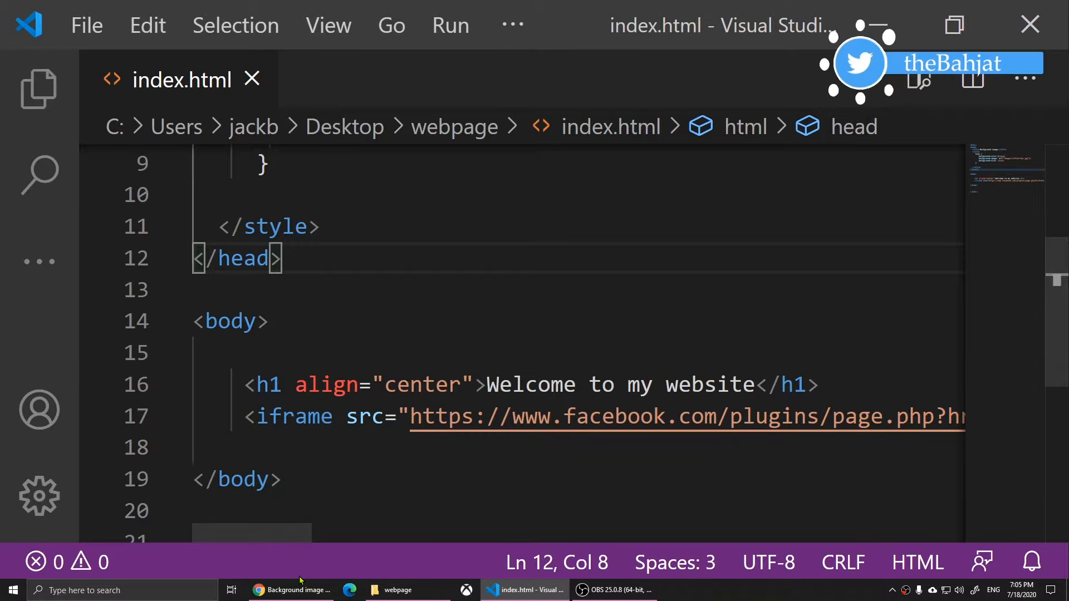
- Switch to Chrome to see the heading centered on the page
click(290, 591)
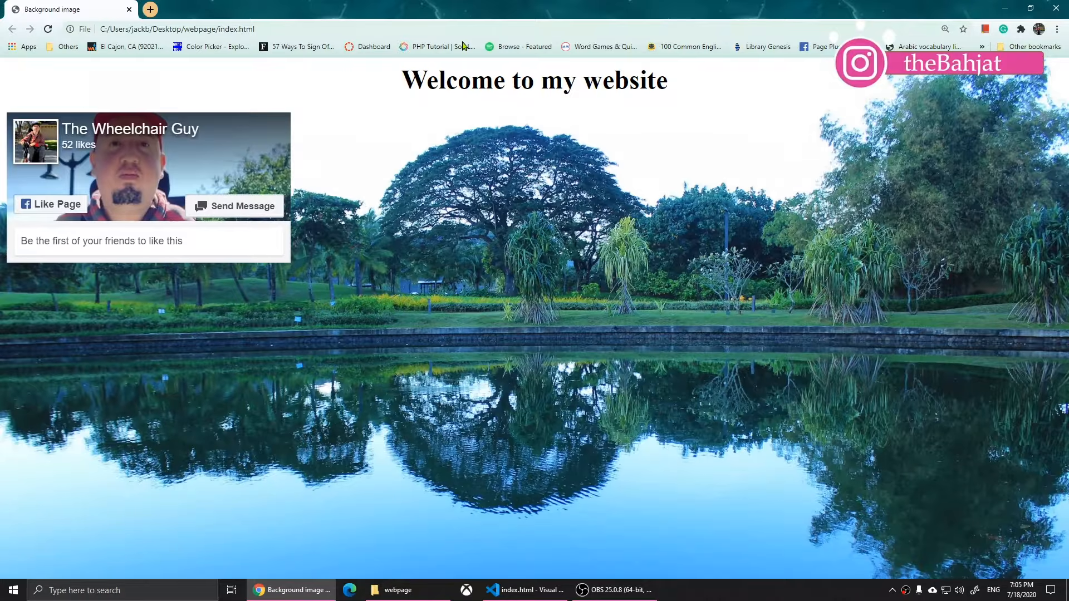
mouse_move(688, 97)
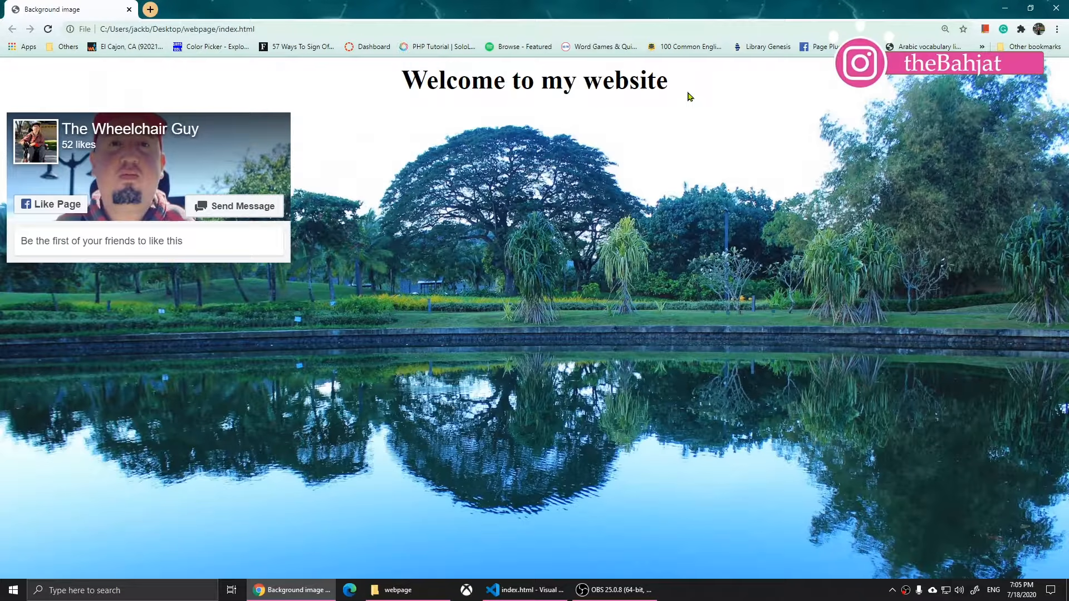
mouse_move(669, 168)
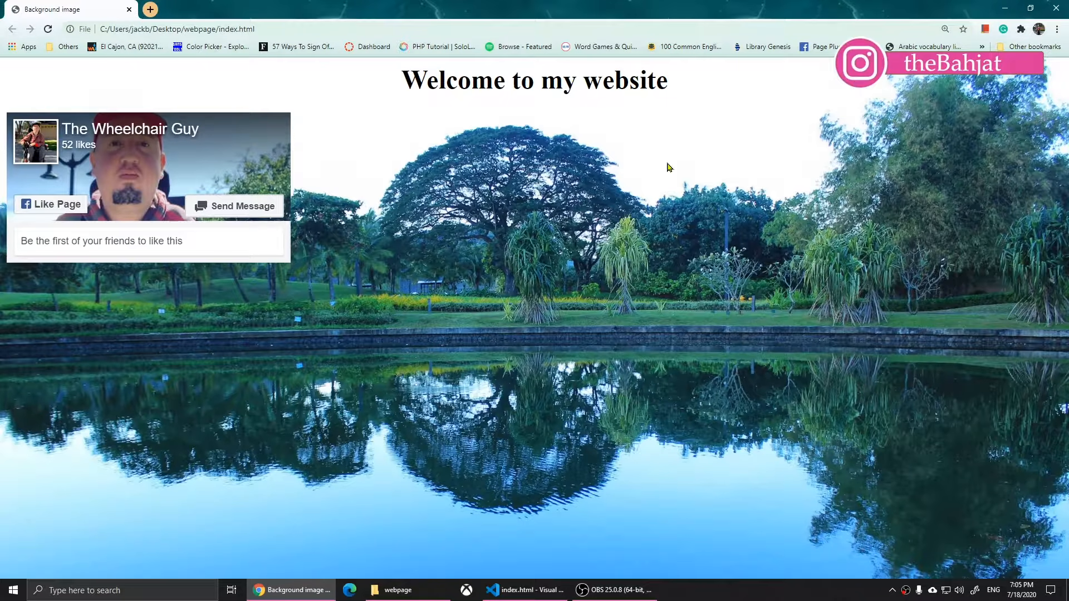
- Replace the h1's align attribute with style="text-align: center;" and highlight the centered heading
click(525, 591)
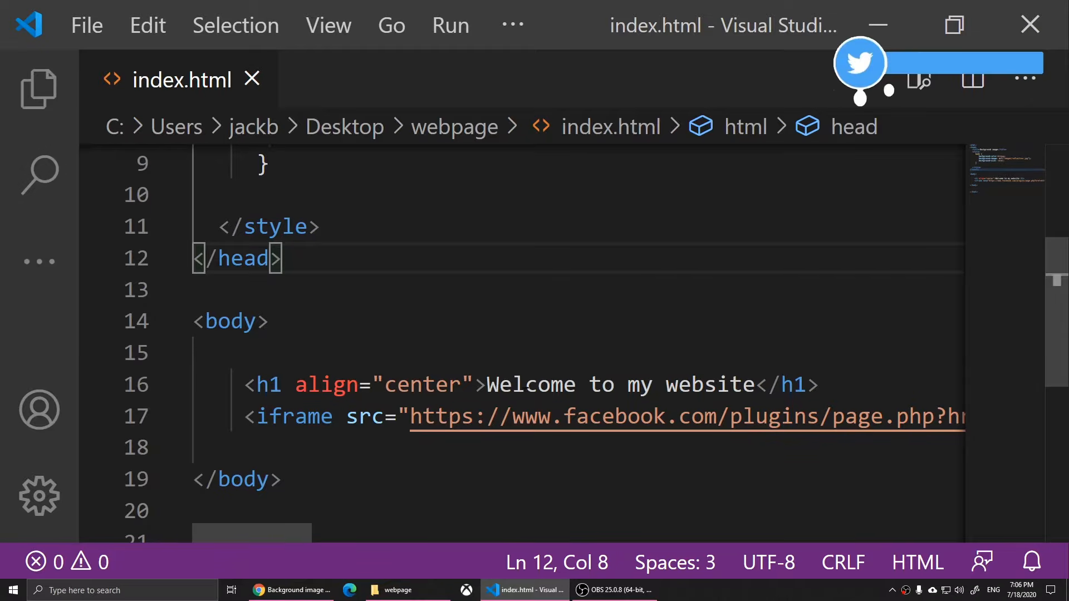
double_click(330, 385)
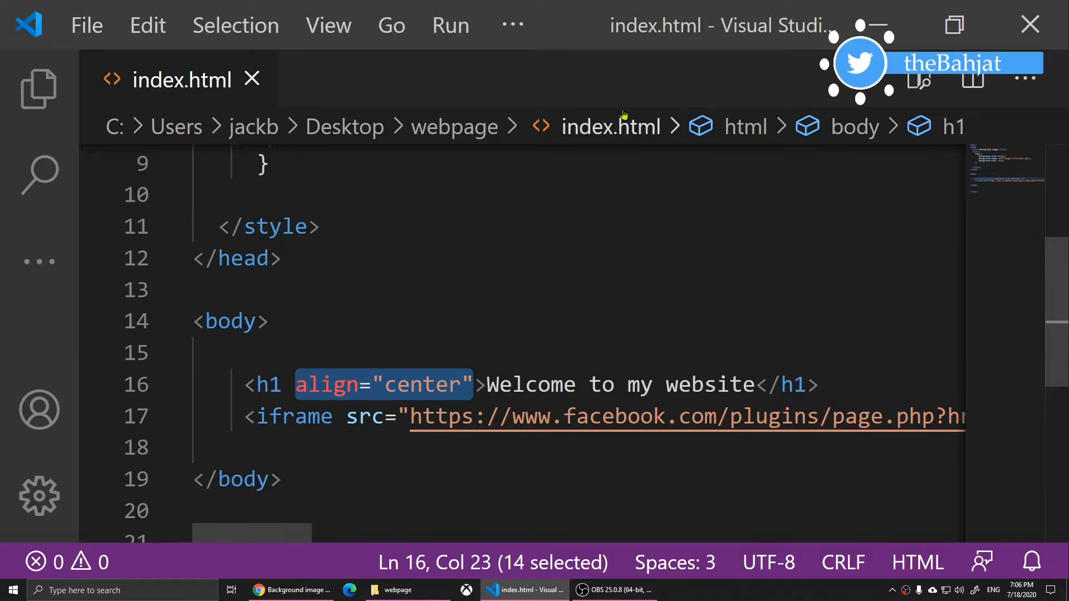
text(style)
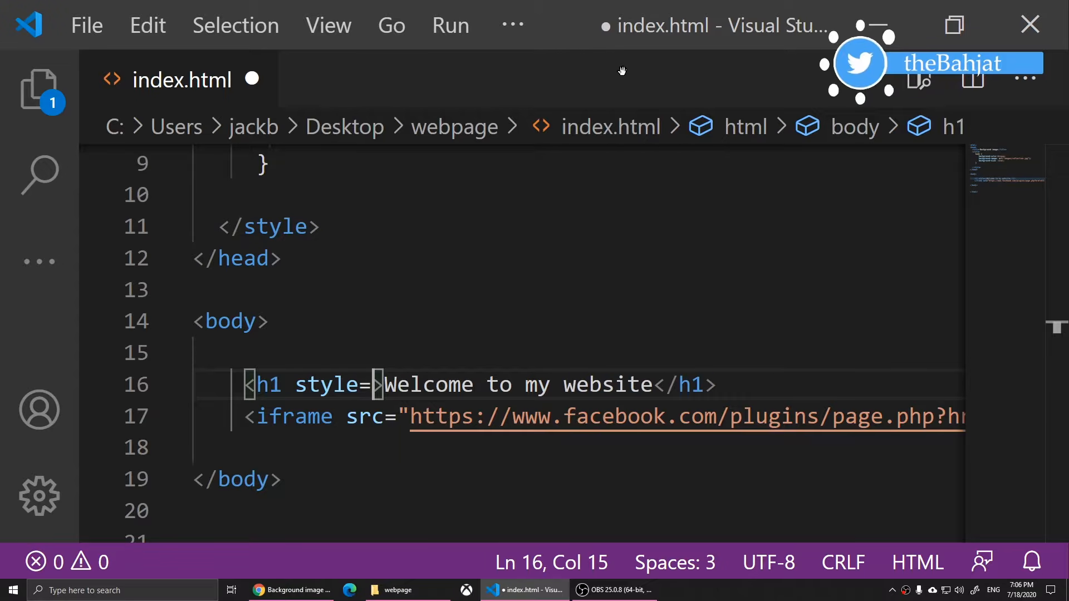
text("")
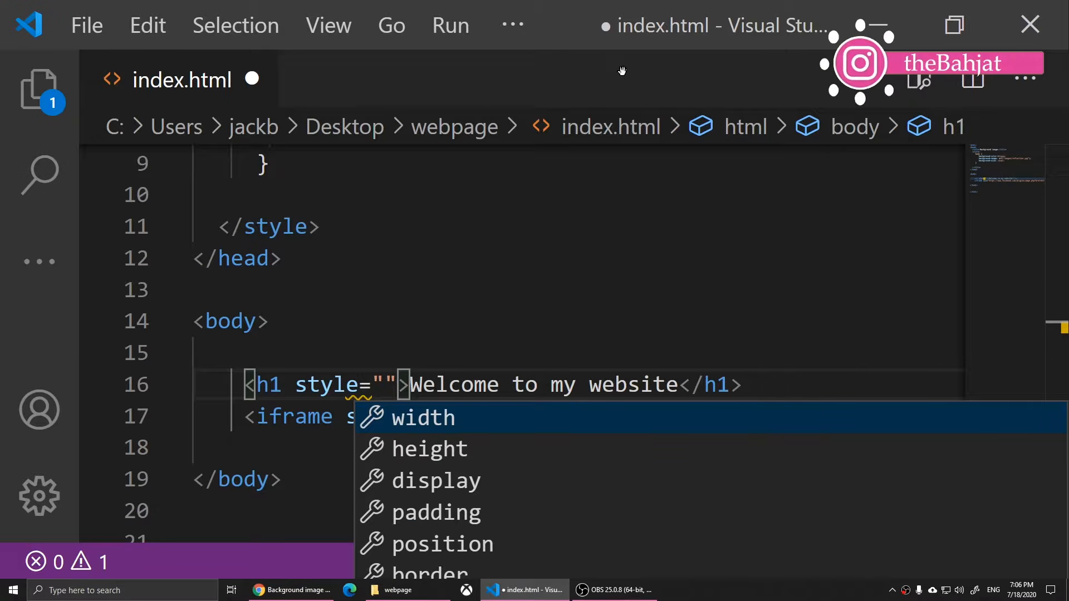
text(text-)
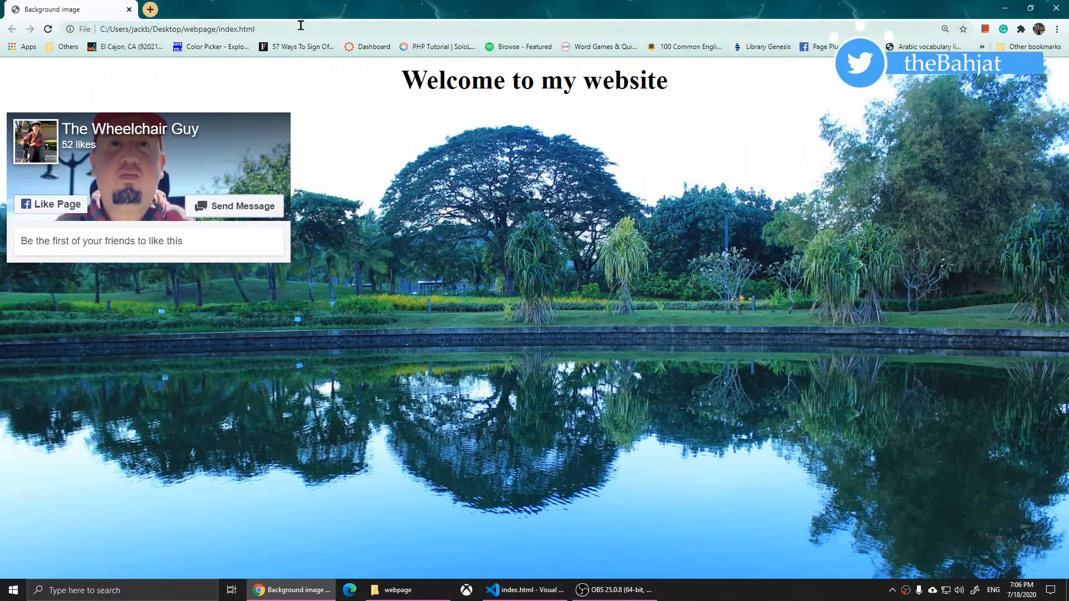
triple_click(534, 80)
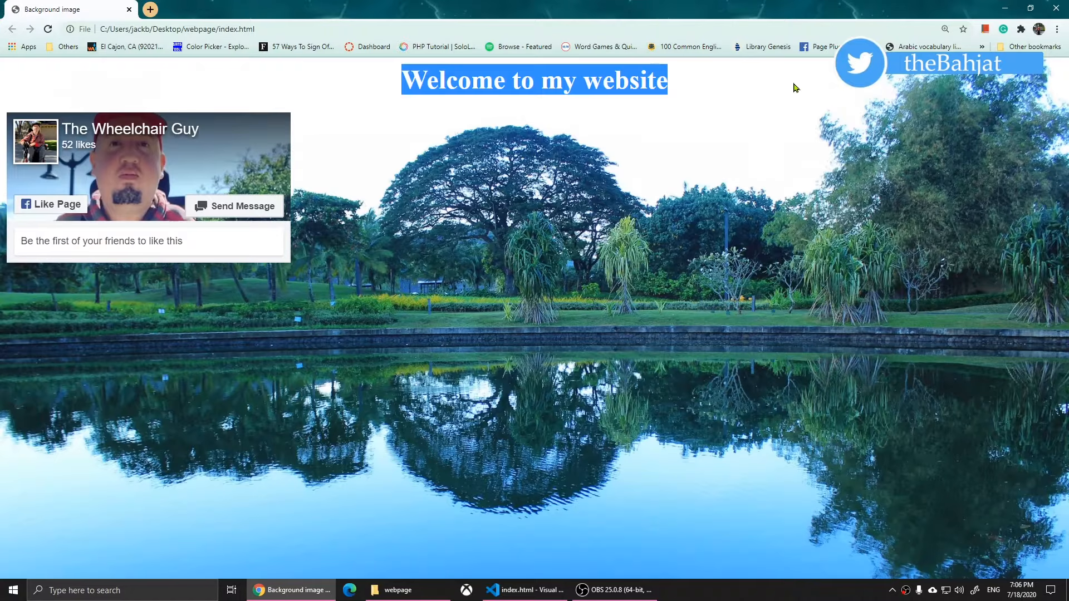
mouse_move(525, 590)
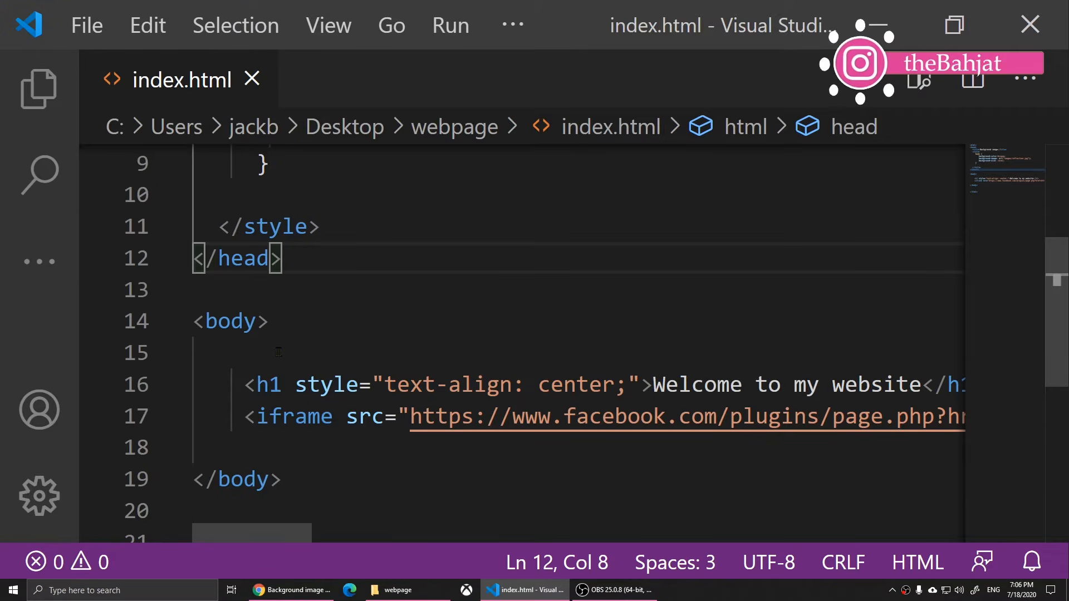
- Point out the style attribute and text-align property in the h1 tag
double_click(326, 384)
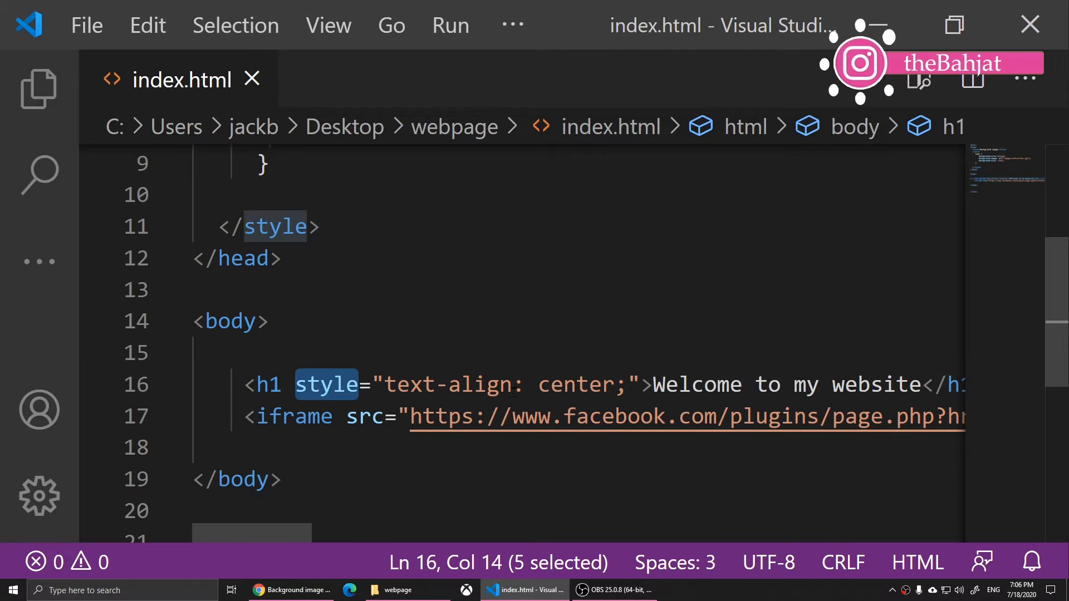
click(229, 320)
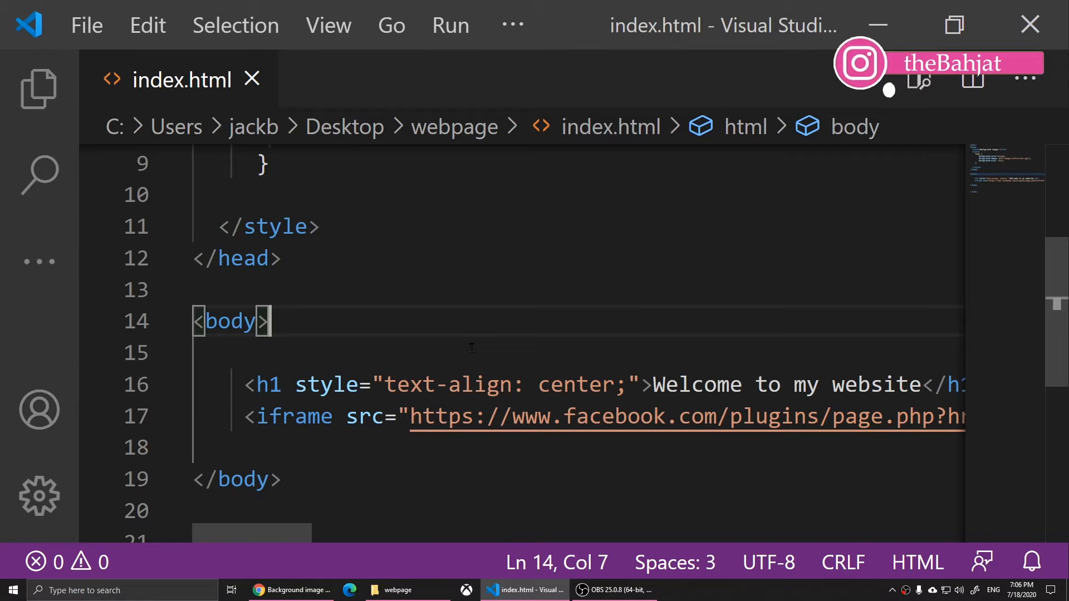
double_click(325, 384)
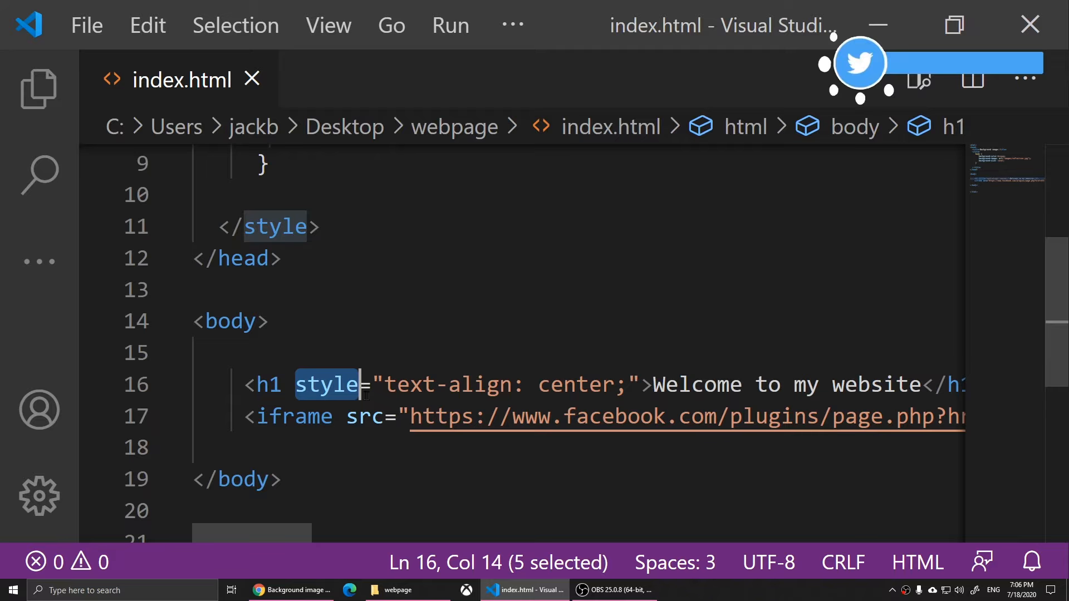
click(231, 321)
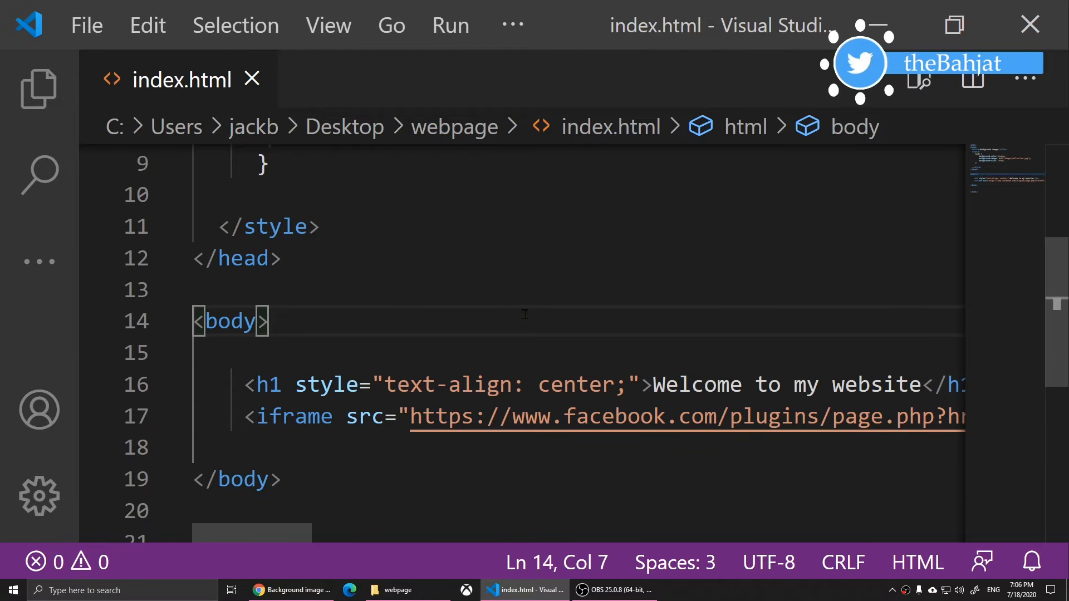
double_click(327, 384)
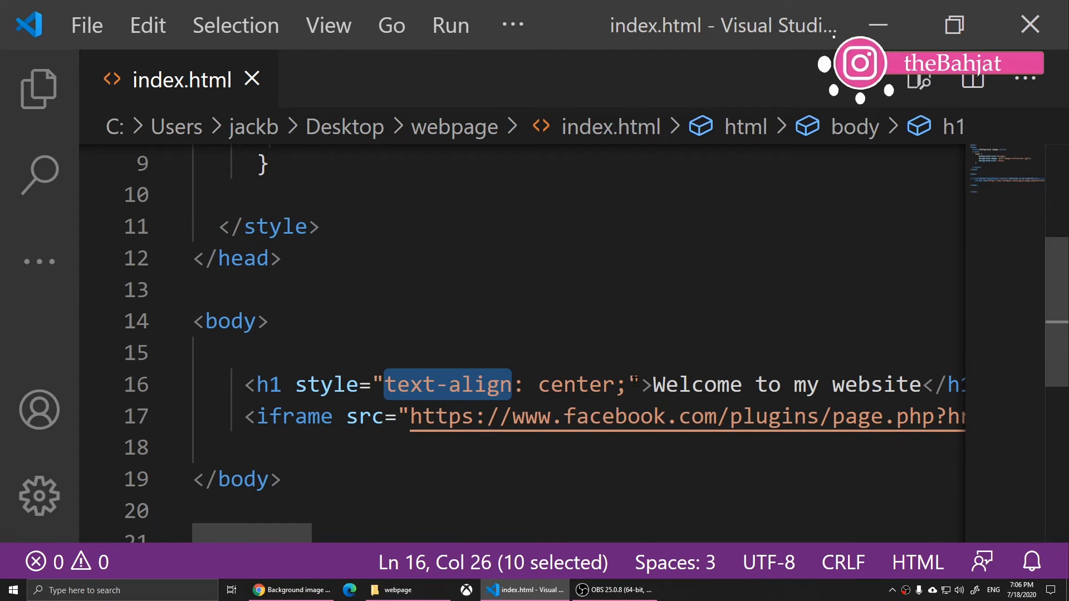
click(617, 384)
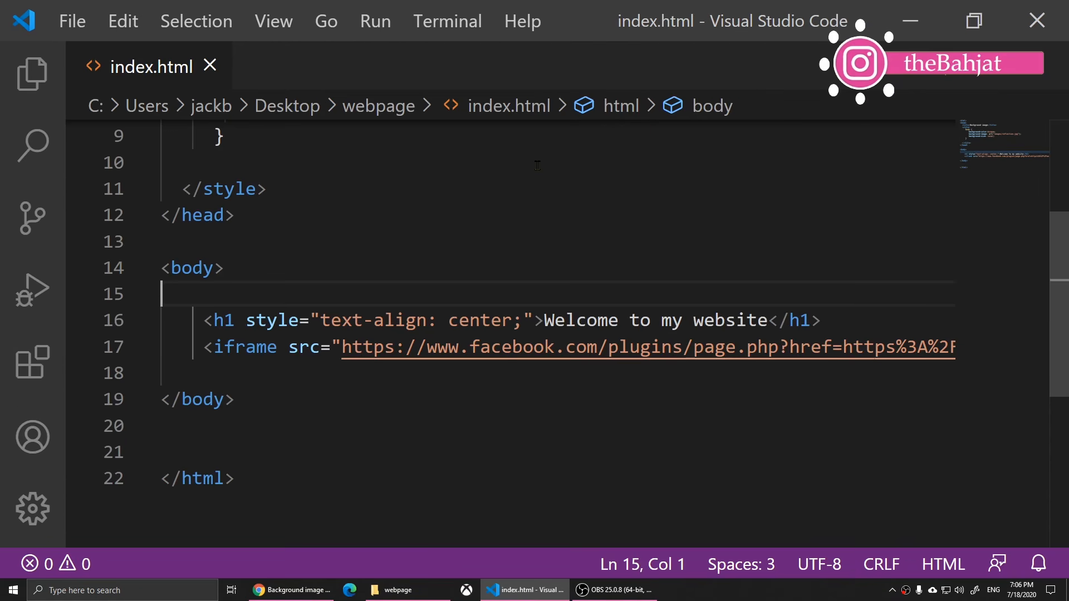
click(202, 215)
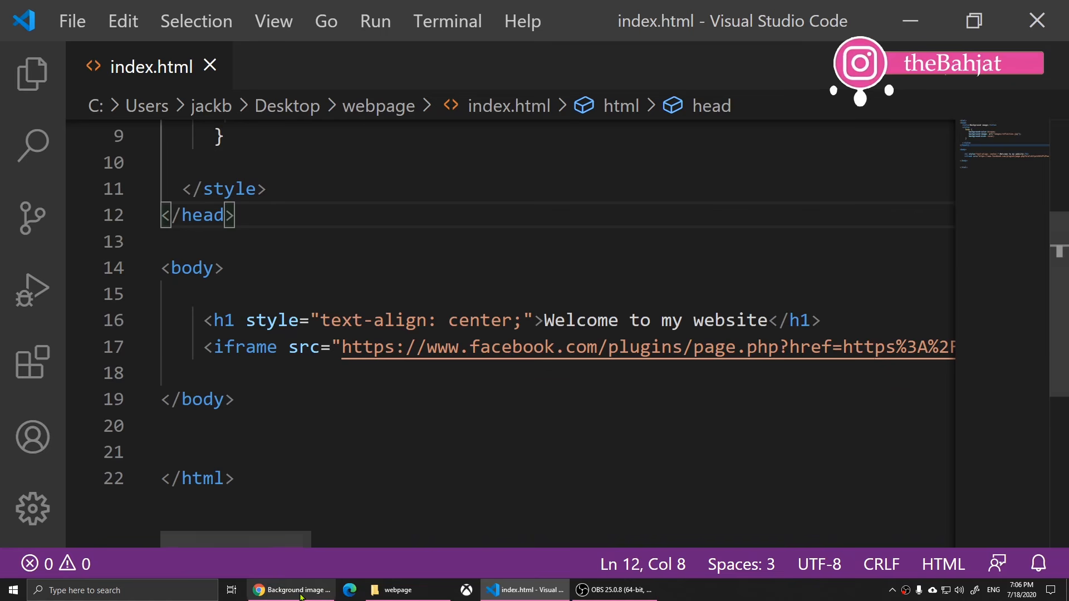
- Switch to Chrome to show the heading centered via the inline style
click(291, 590)
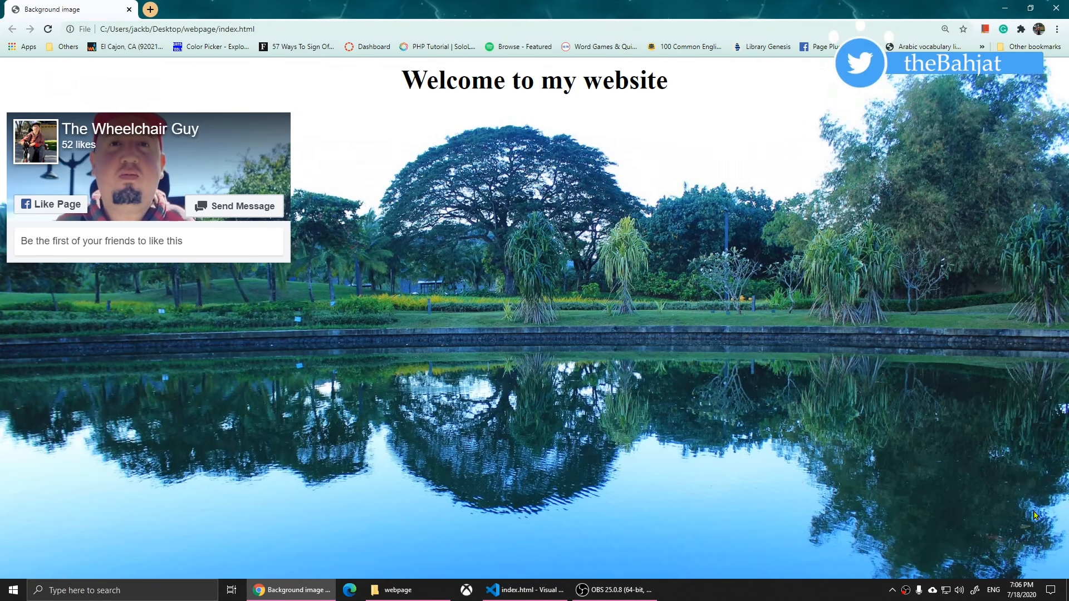
mouse_move(1032, 508)
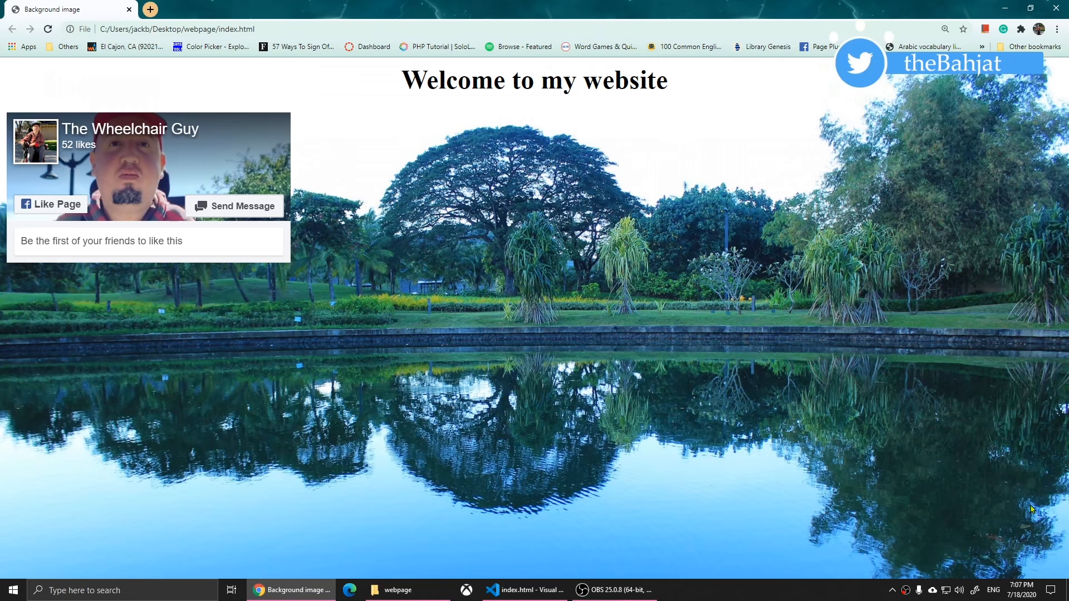